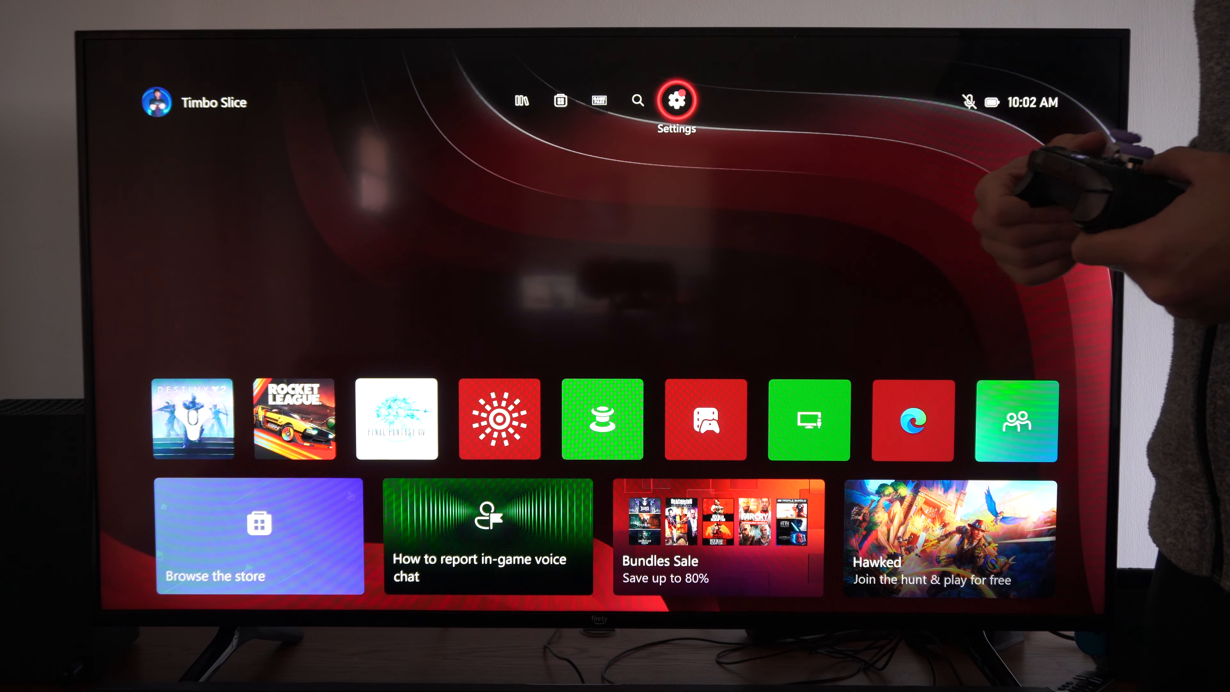
Reach the Volume & audio output page through the console's General settings.
{"action": "left_click", "coordinate": [677, 100]}
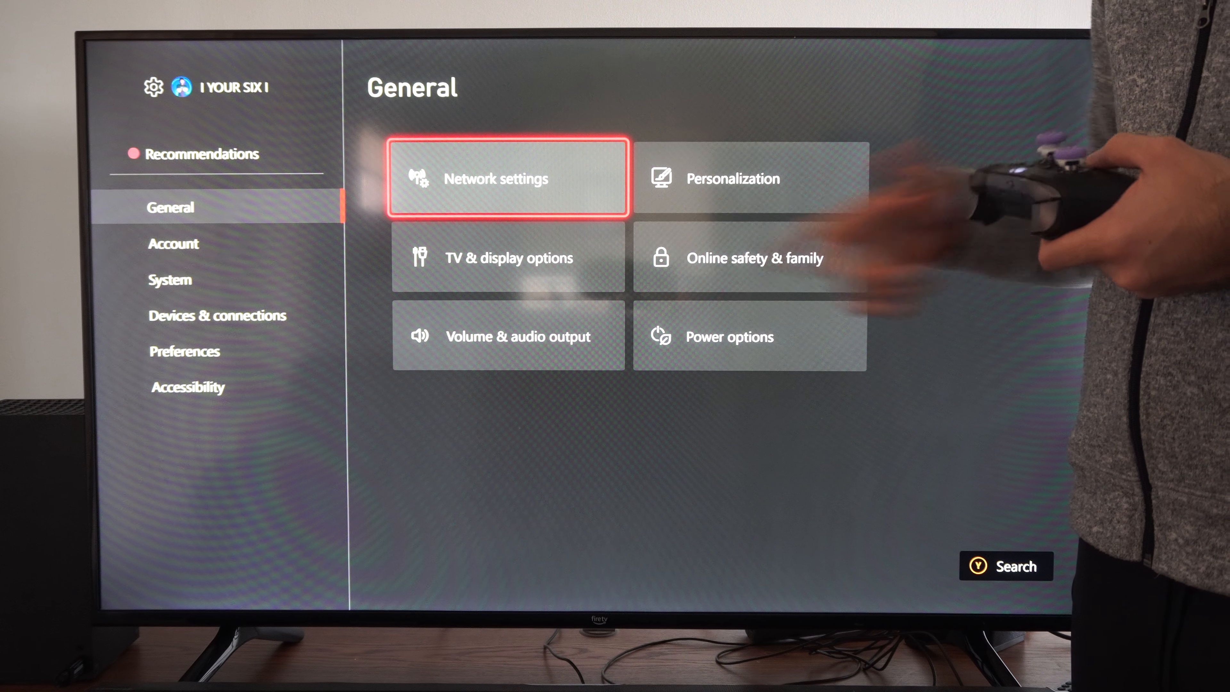
{"action": "key", "text": "Down"}
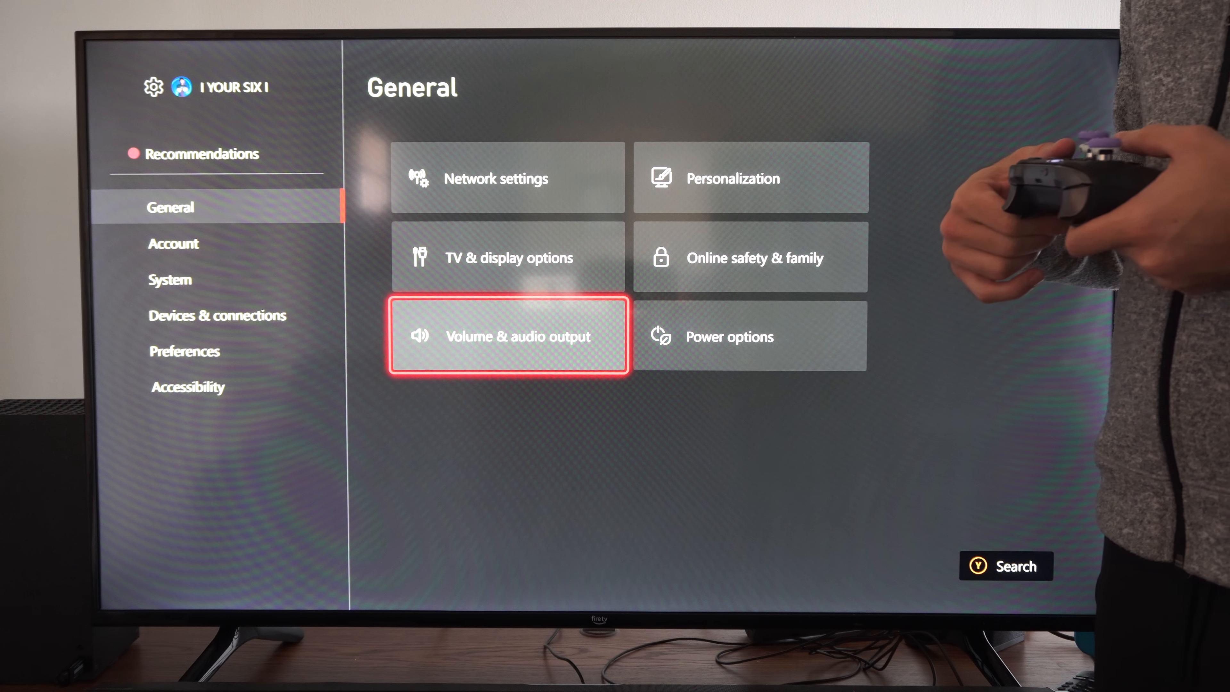
{"action": "left_click", "coordinate": [508, 337]}
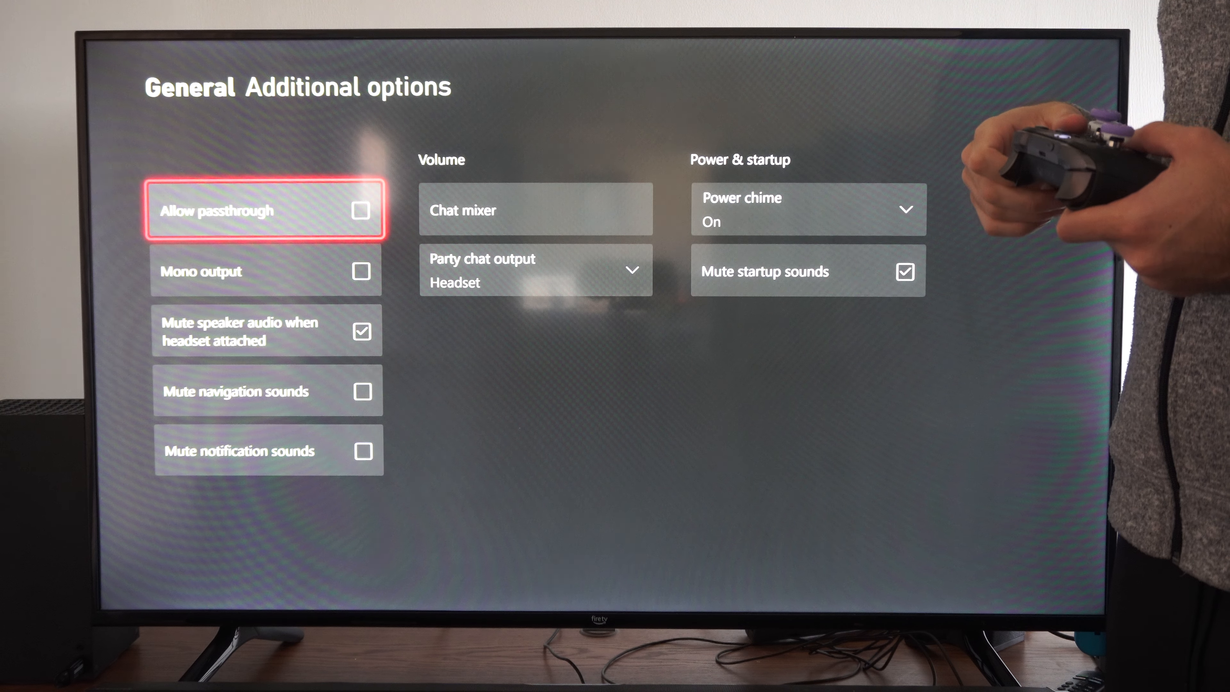
Bring up the Chat mixer choices, with Do nothing currently selected.
{"action": "key", "text": "right"}
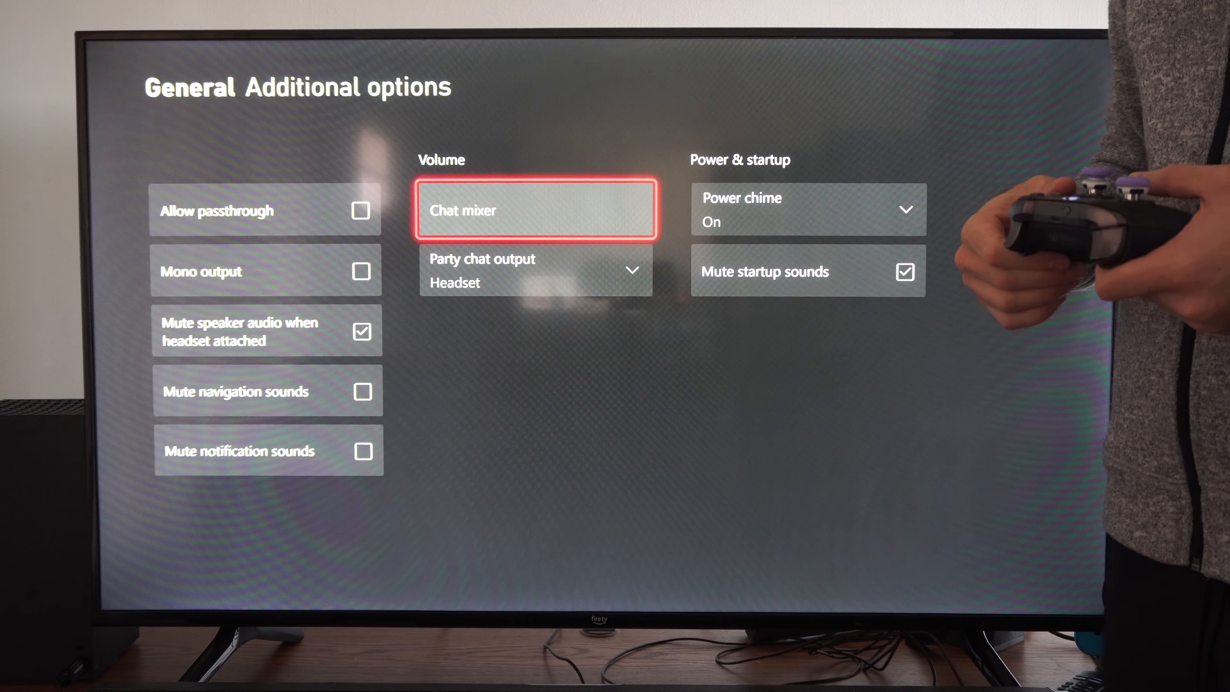
{"action": "left_click", "coordinate": [536, 210]}
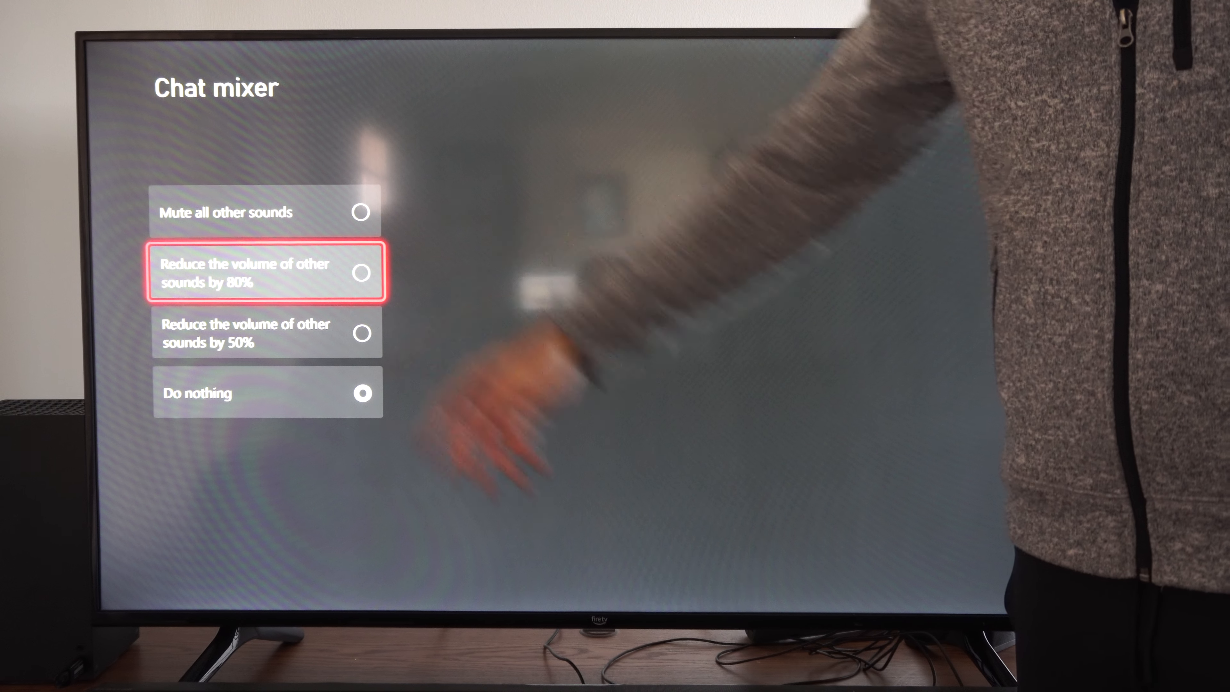
Review the 50% and 80% reduction options, then switch to the guide's Parties & chats tab.
{"action": "key", "text": "Down"}
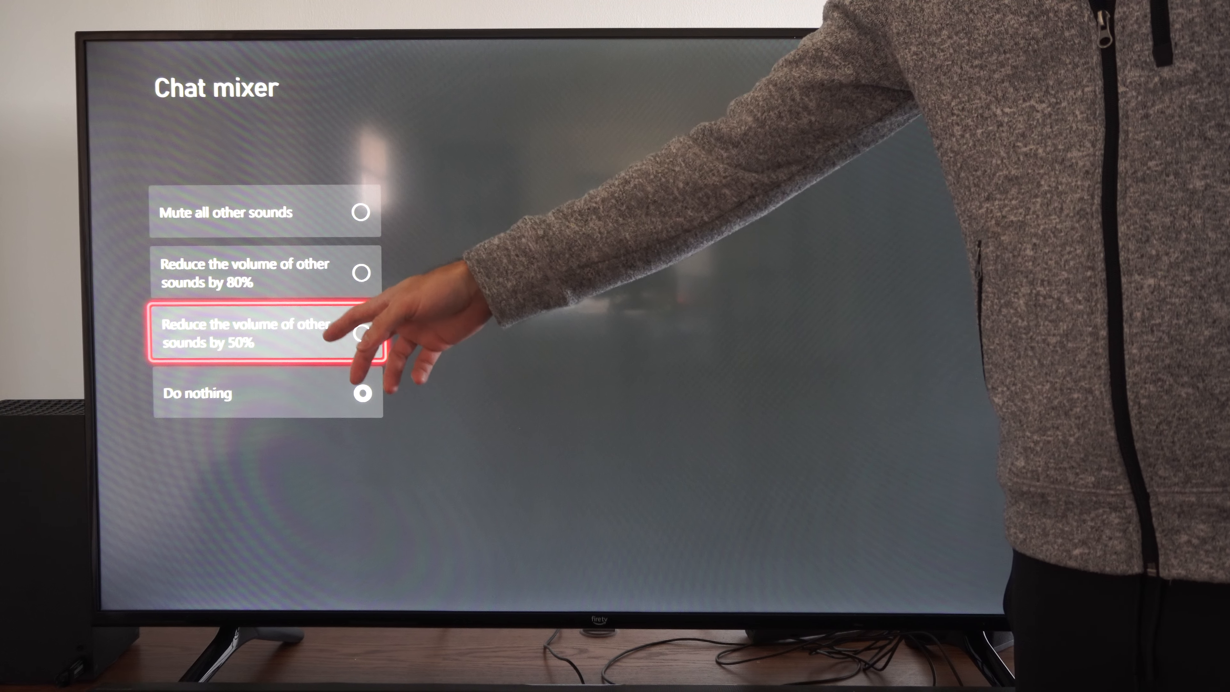
{"action": "key", "text": "Down"}
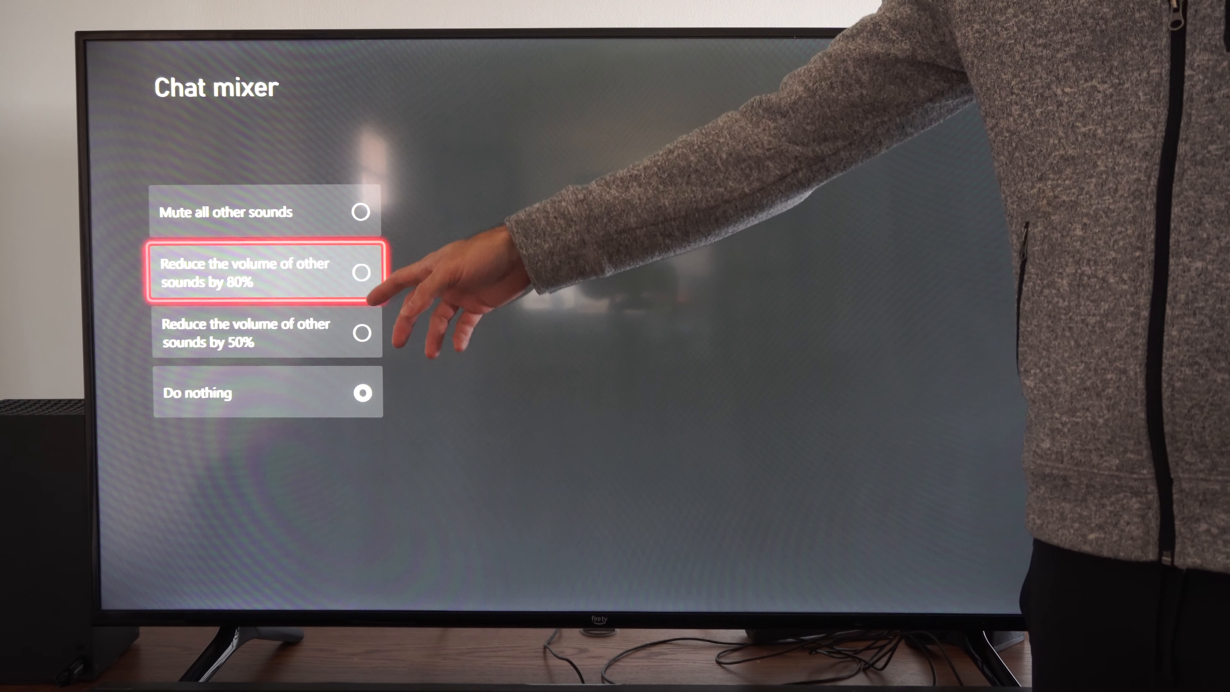
{"action": "key", "text": "Down"}
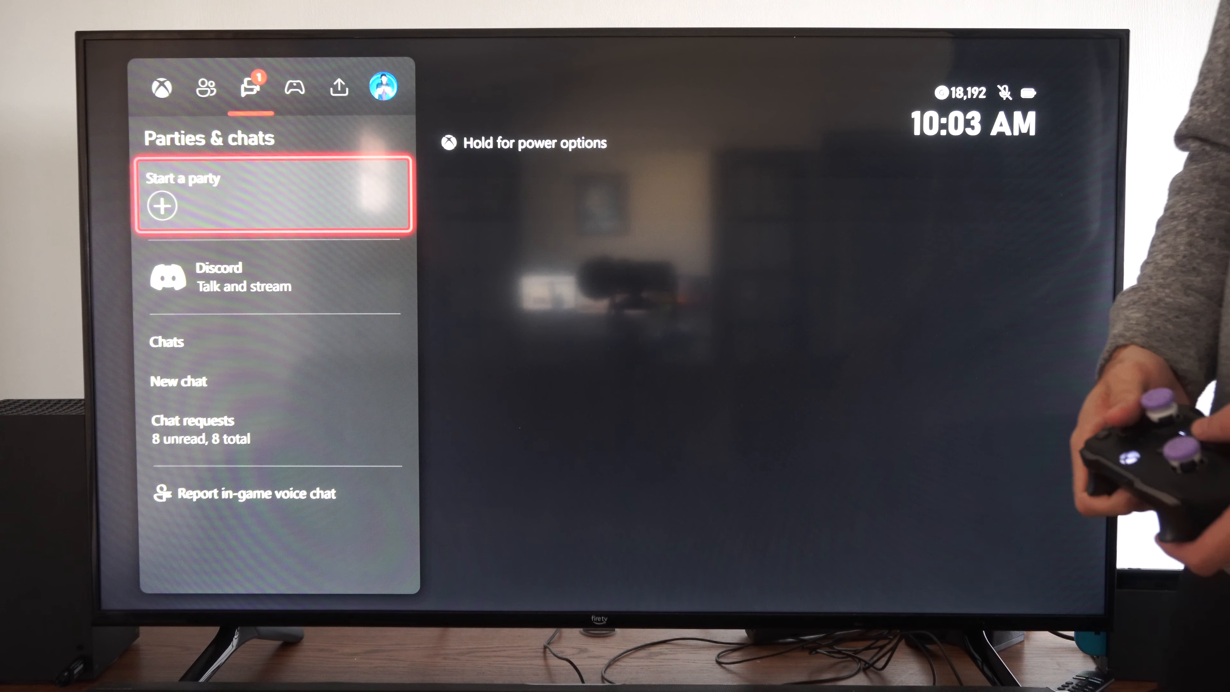
Start a new party so its joinable party panel appears.
{"action": "left_click", "coordinate": [272, 195]}
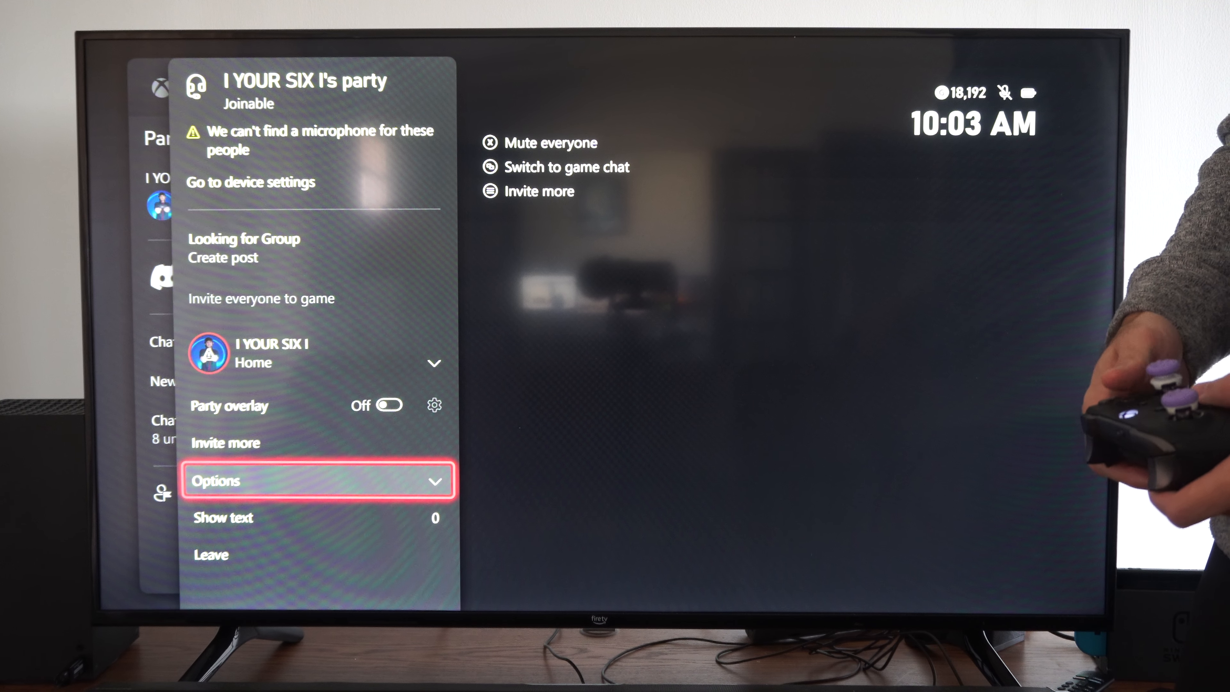
Show the party's Audio & music panel and Spotify's app options menu.
{"action": "left_click", "coordinate": [318, 479]}
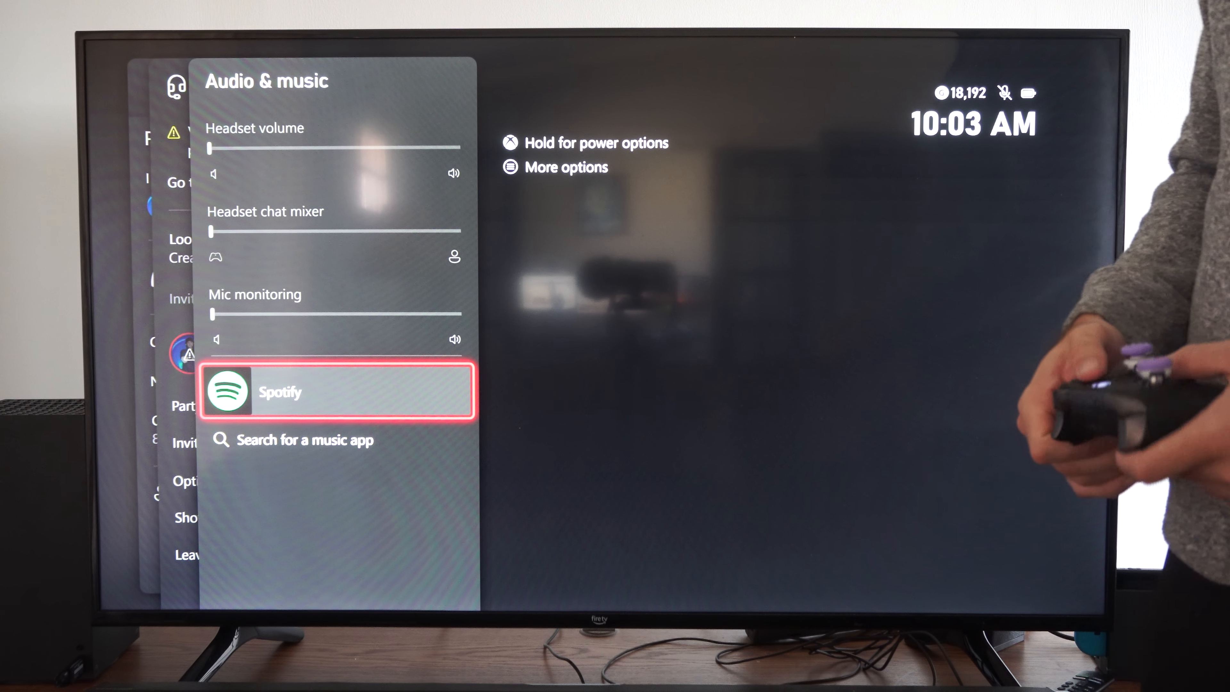
{"action": "left_click", "coordinate": [280, 392]}
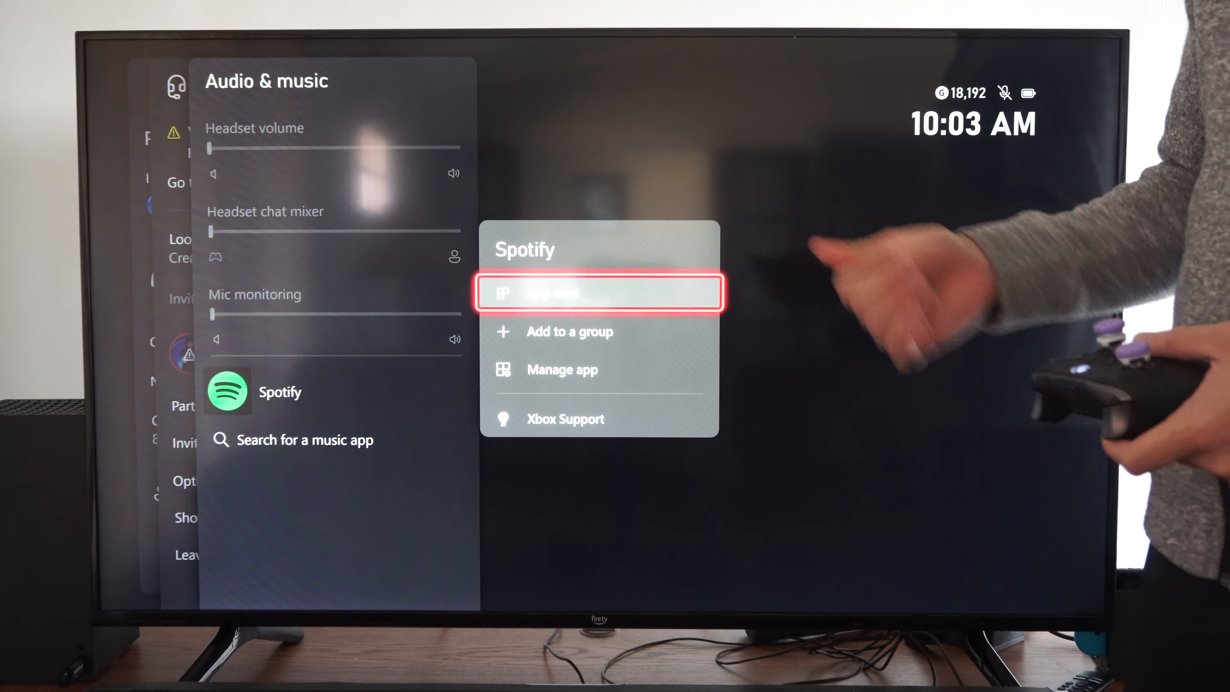